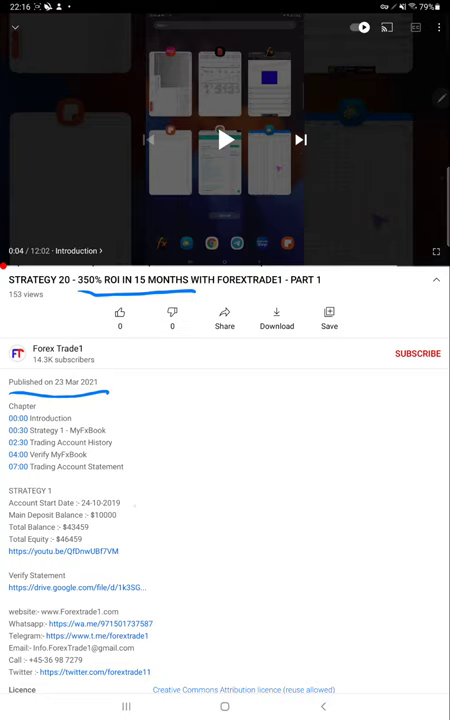
- Switch from YouTube to the Myfxbook Stats tab showing the account's +398.49% gain
left_click_drag(130, 490, 140, 564)
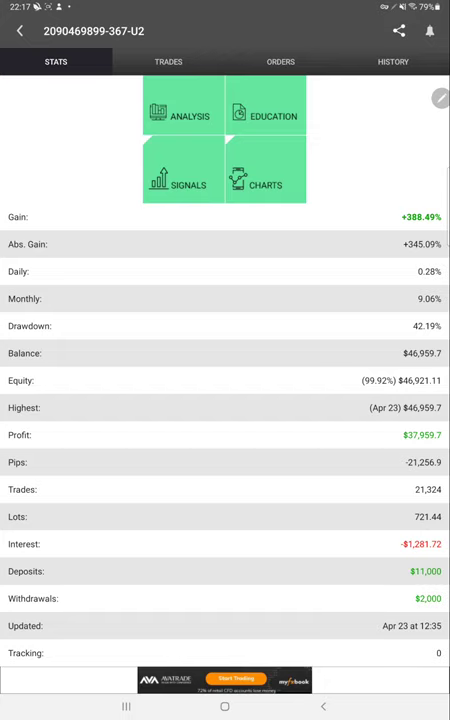
- View the account's open trades, then its closed trade history in Myfxbook
left_click_drag(380, 204, 344, 550)
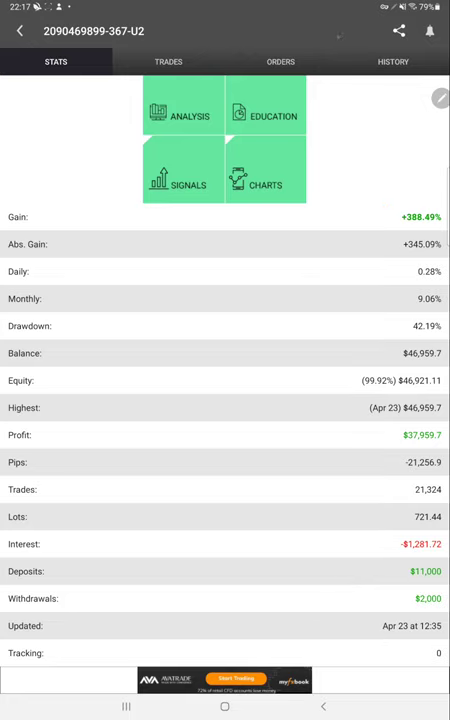
left_click(168, 60)
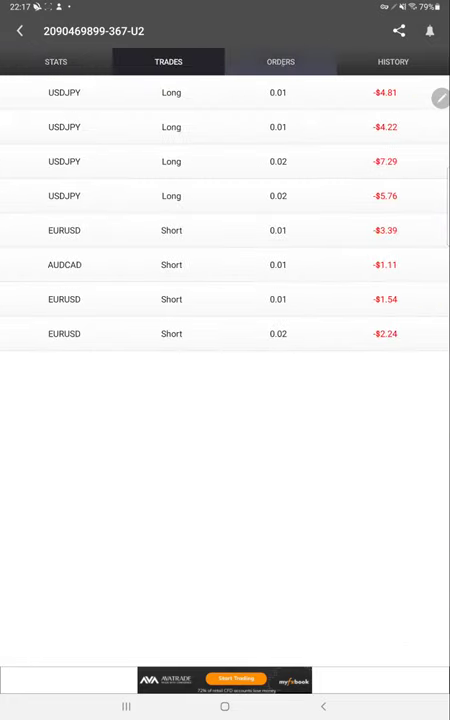
left_click(392, 60)
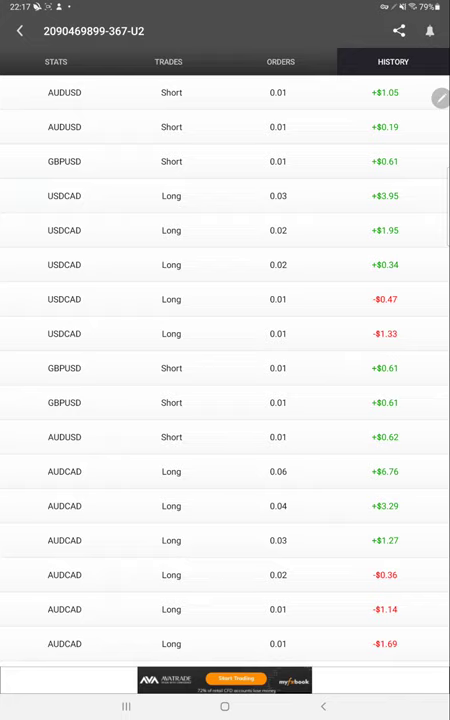
- Scroll through the closed trades list and bring up the recent-apps view
scroll("down", 3)
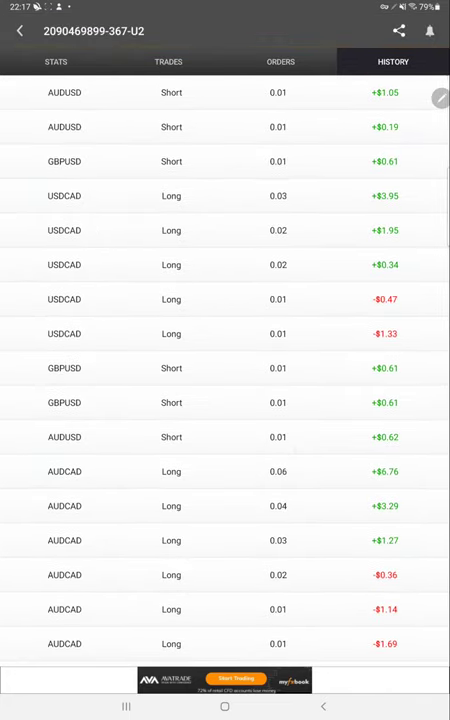
scroll("down", 3)
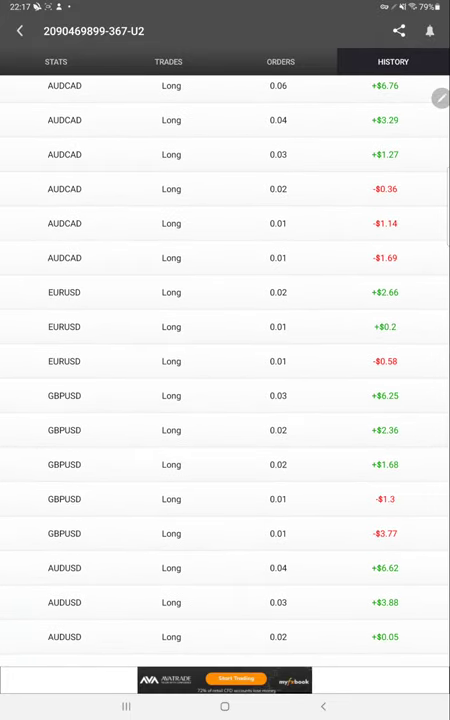
scroll("down", 3)
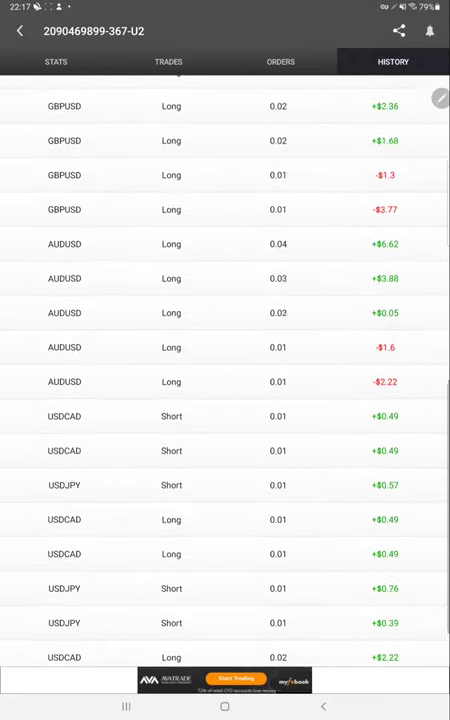
scroll("down", 3)
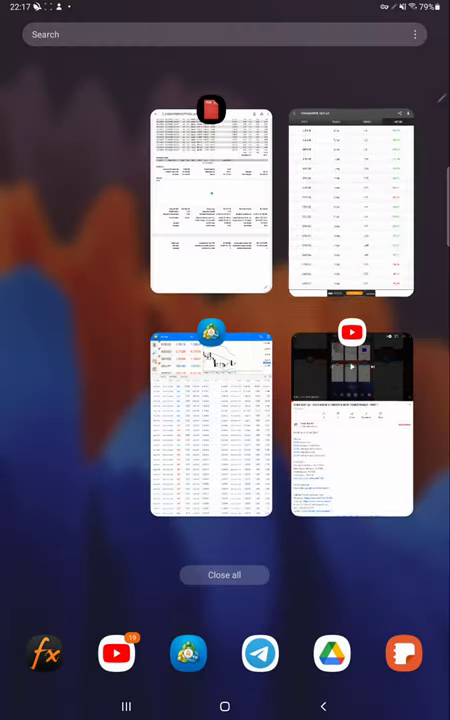
- Switch to MetaTrader 4, show the trade history and choose a custom date period
left_click(210, 420)
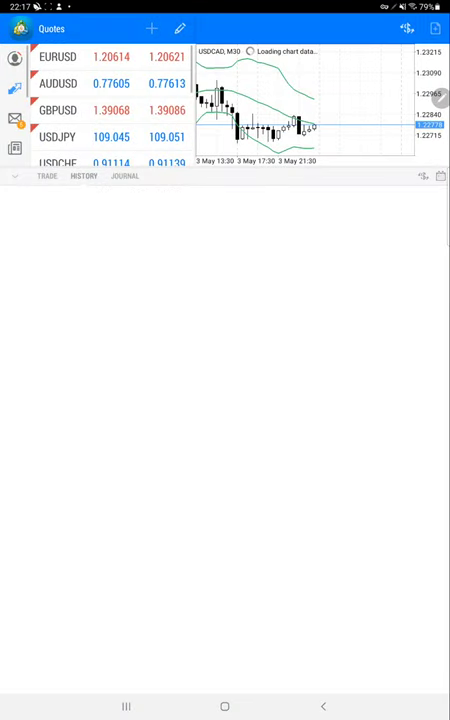
left_click(48, 176)
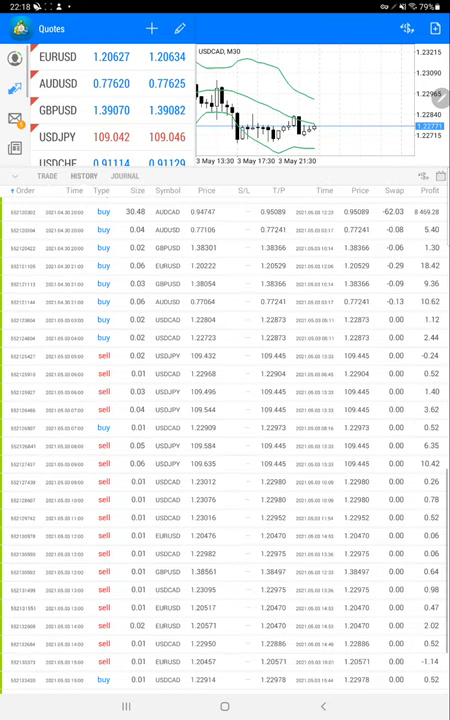
left_click(426, 176)
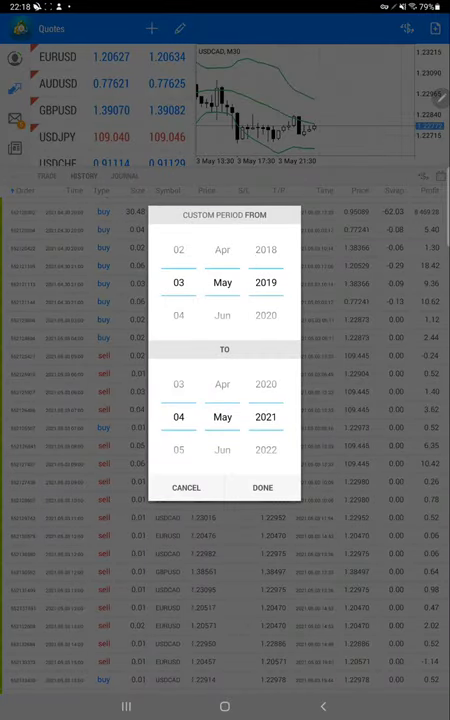
- Apply the custom period 3 May 2019 to 4 May 2021 and scroll the resulting deals
scroll("down", 3)
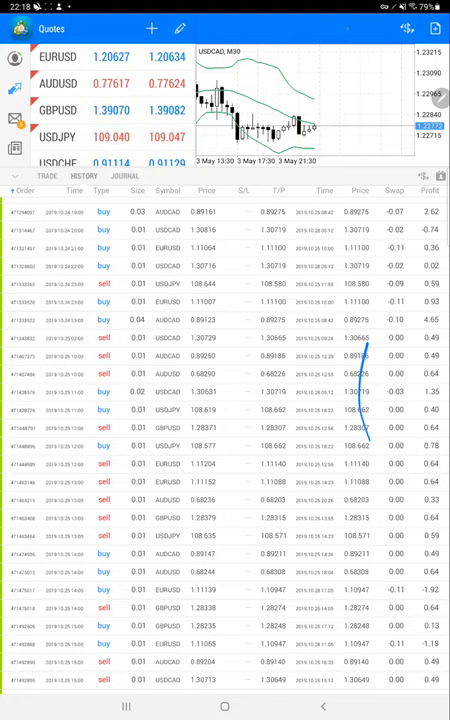
scroll("down", 3)
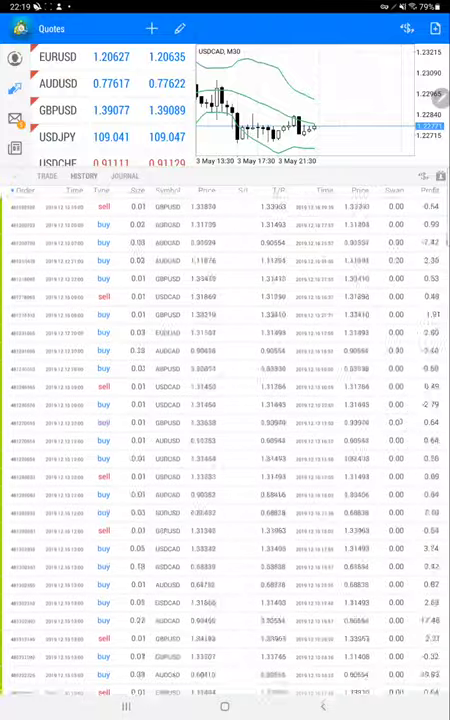
scroll("down", 3)
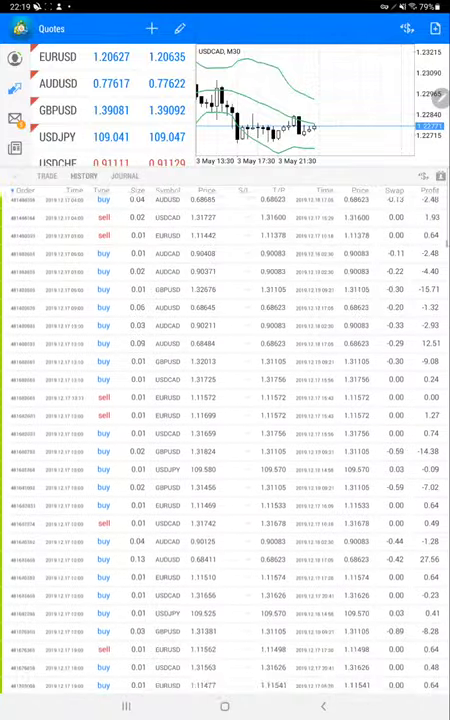
scroll("down", 3)
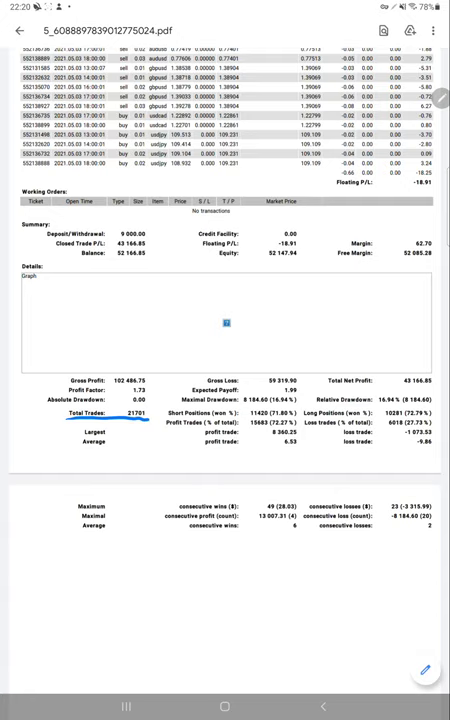
- Handwrite "Daily = 60-70" beneath the statement's summary with the pen tool
left_click_drag(90, 470, 136, 476)
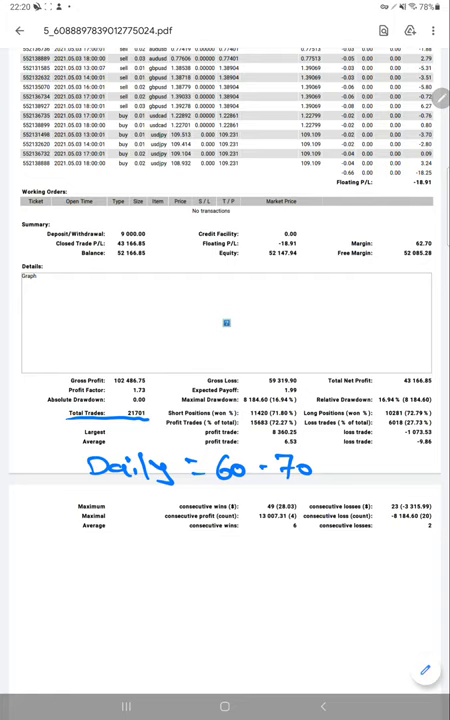
- Tick the long and short position win percentages in the summary
left_click_drag(184, 436, 210, 420)
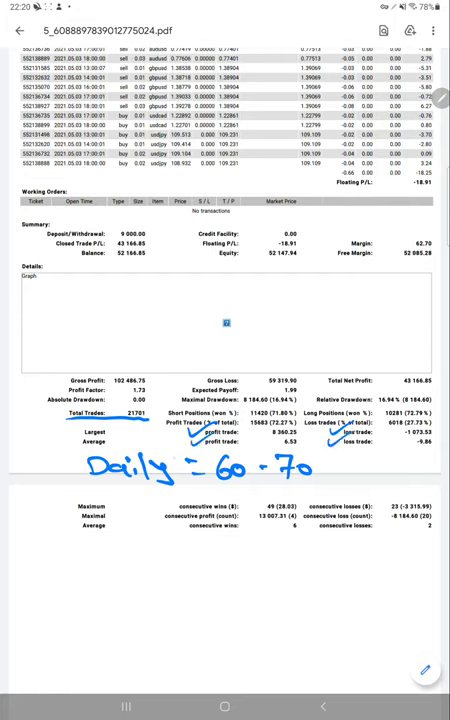
left_click_drag(72, 540, 88, 570)
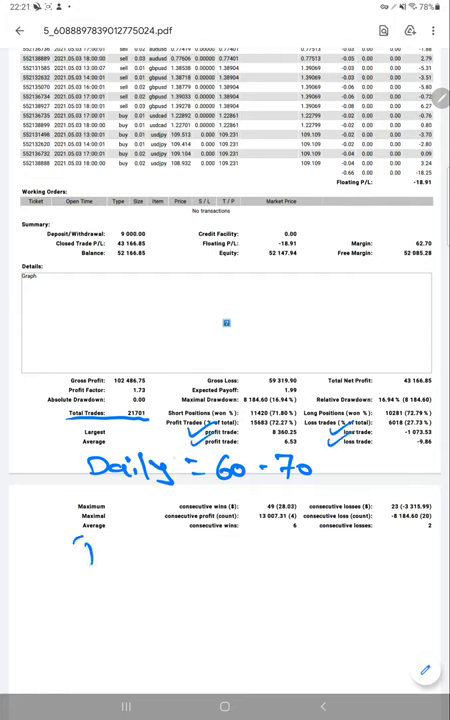
- Handwrite "R:R = 1.5:1", "BE = 40%" and "Acc = 72%" under the daily note
left_click_drag(76, 544, 184, 560)
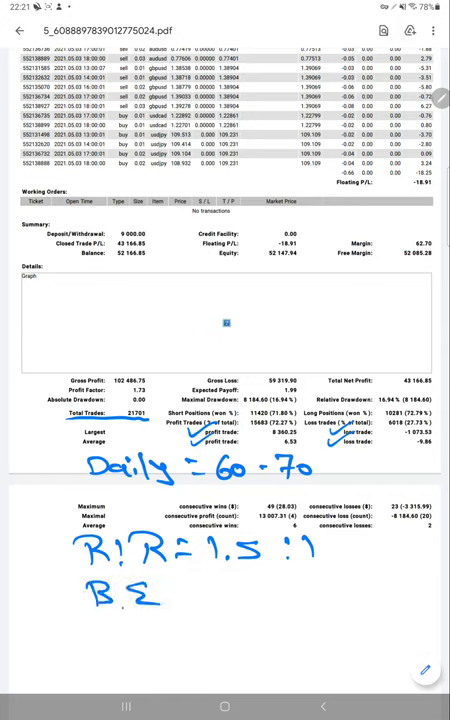
left_click_drag(176, 596, 196, 616)
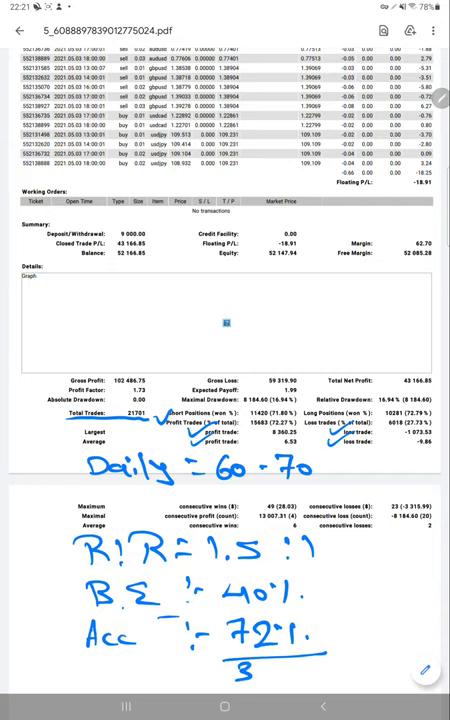
type("2°1.9")
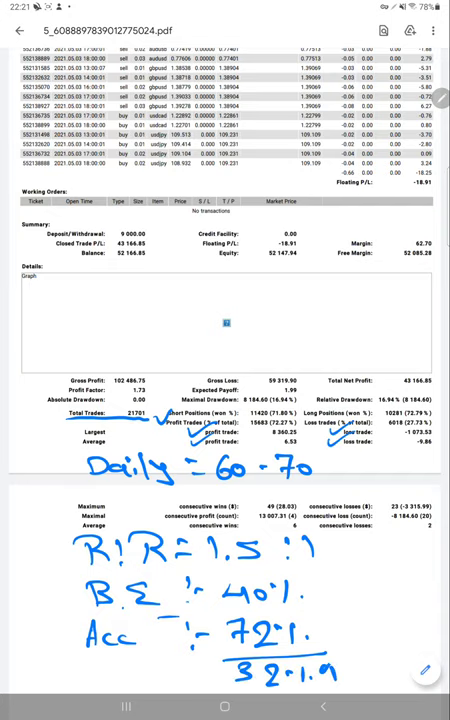